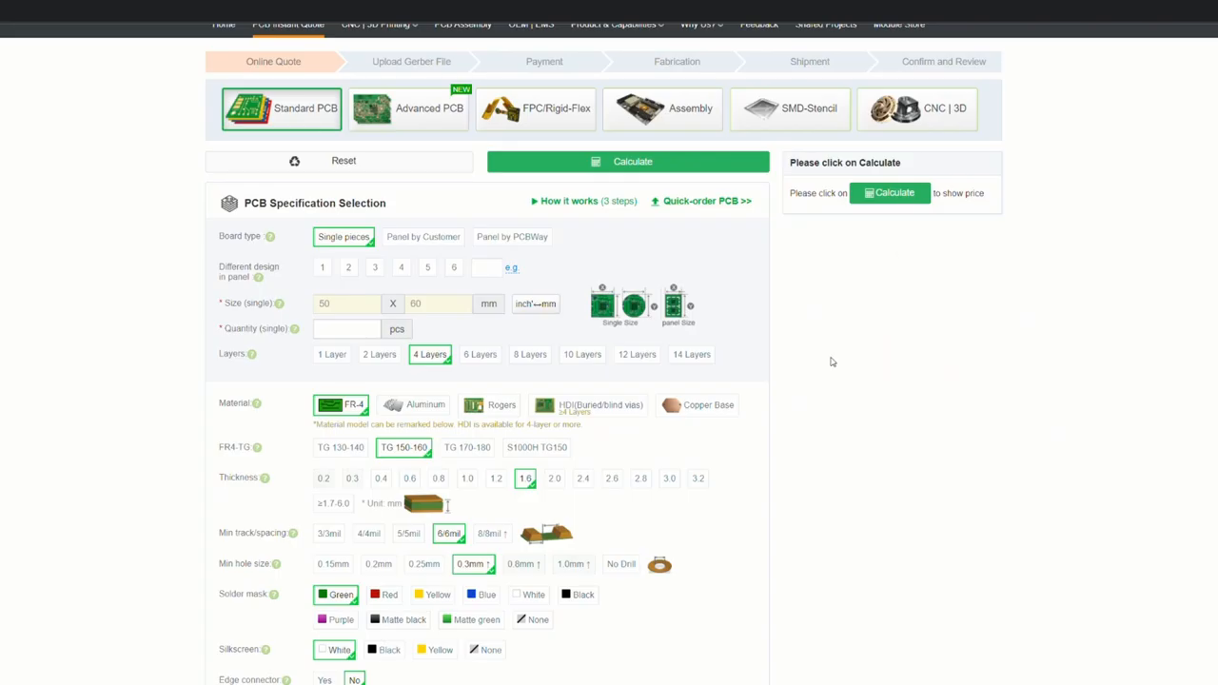
Step: Switch the PCBWay homepage banner to the Online 3D Printing Service slide via the carousel dots
scroll("down", 3)
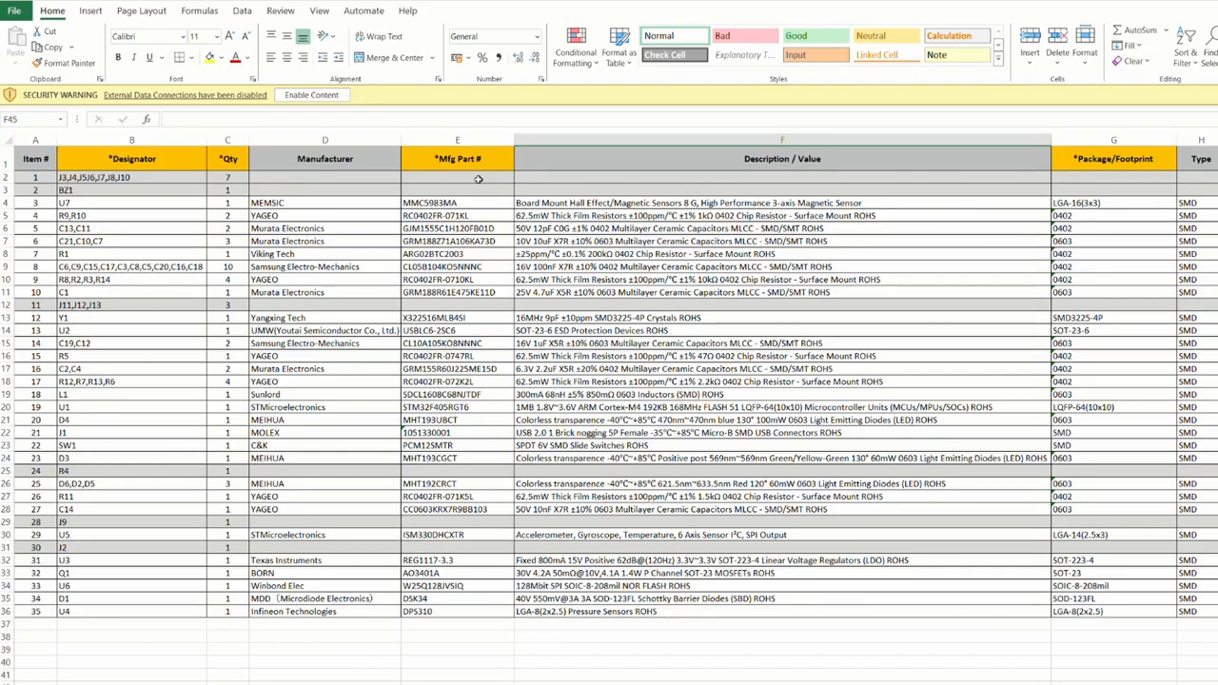
left_click_drag(456, 202, 457, 495)
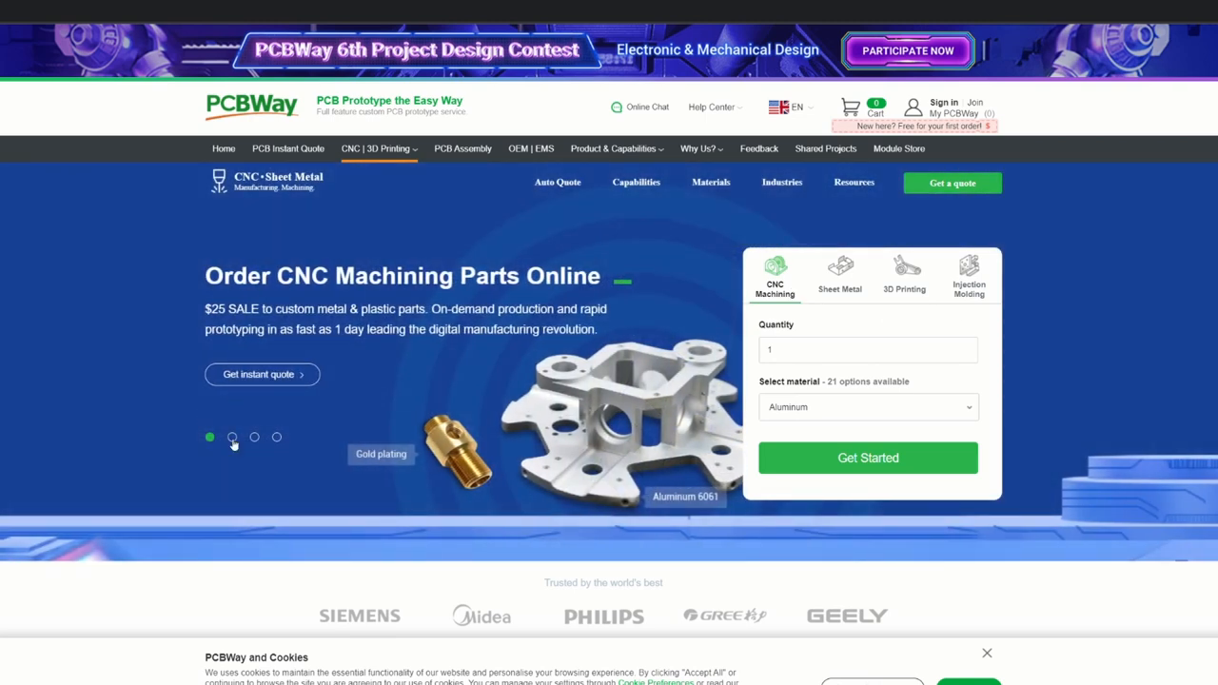
left_click(232, 436)
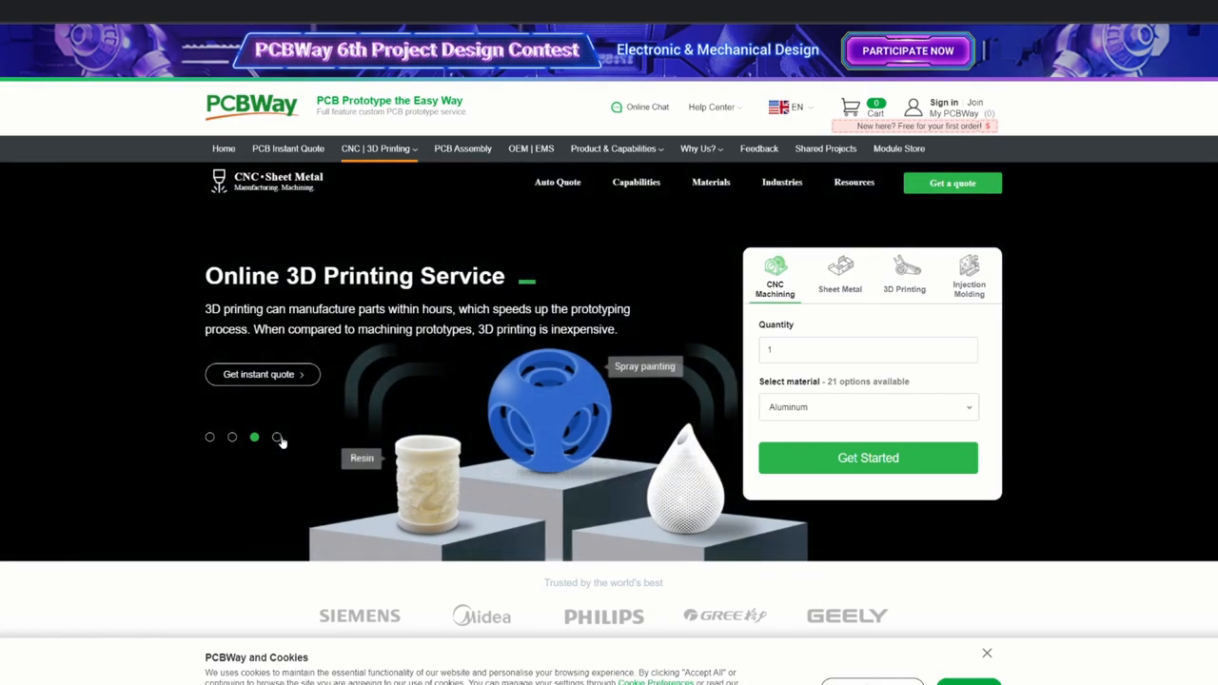
left_click(255, 435)
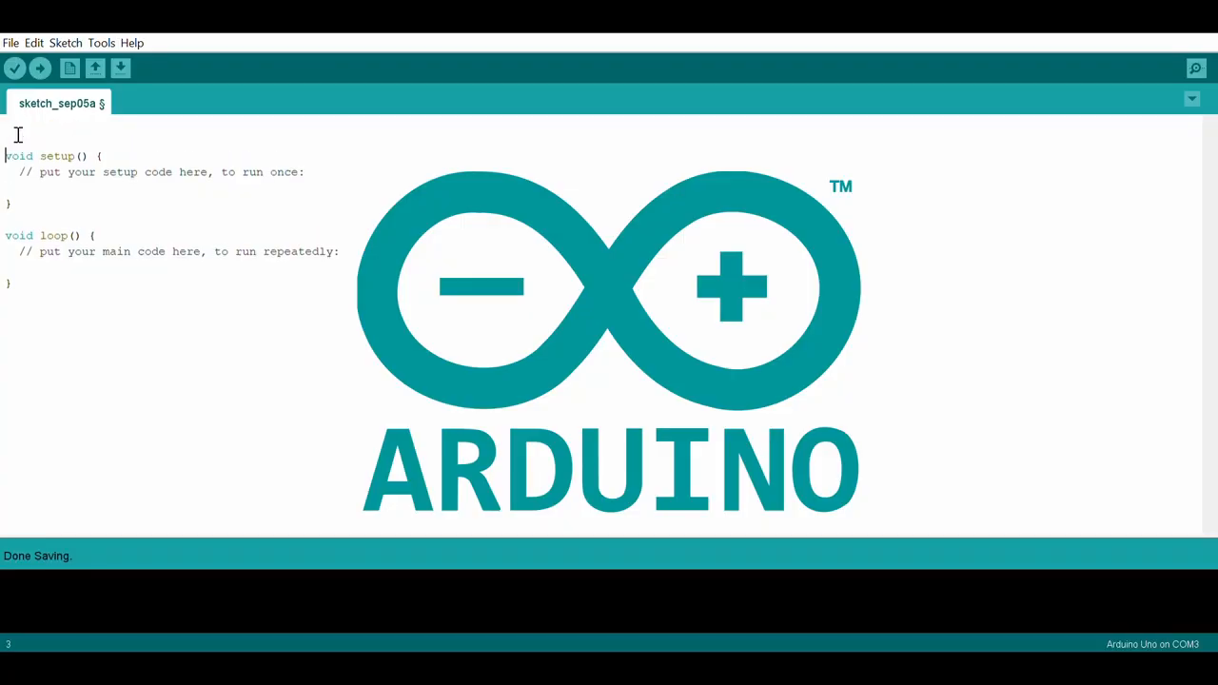
Step: Add the line #include "wire.h" above void setup() in the sketch
type("#include")
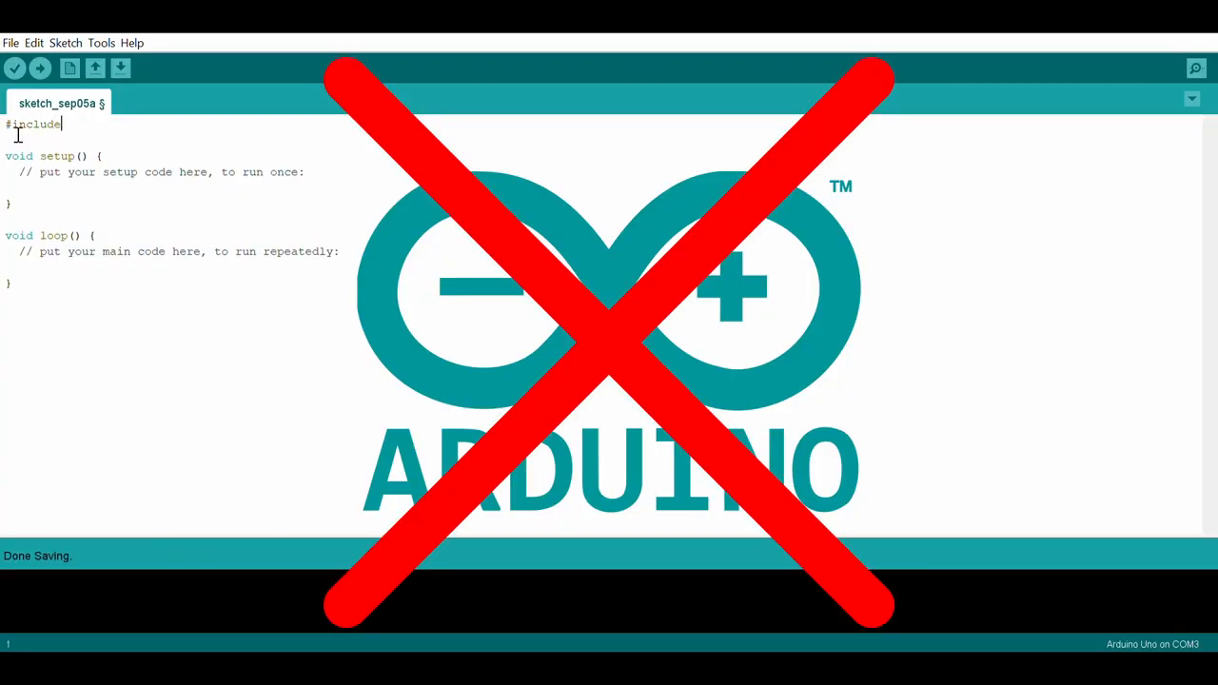
type("\"wire.h!")
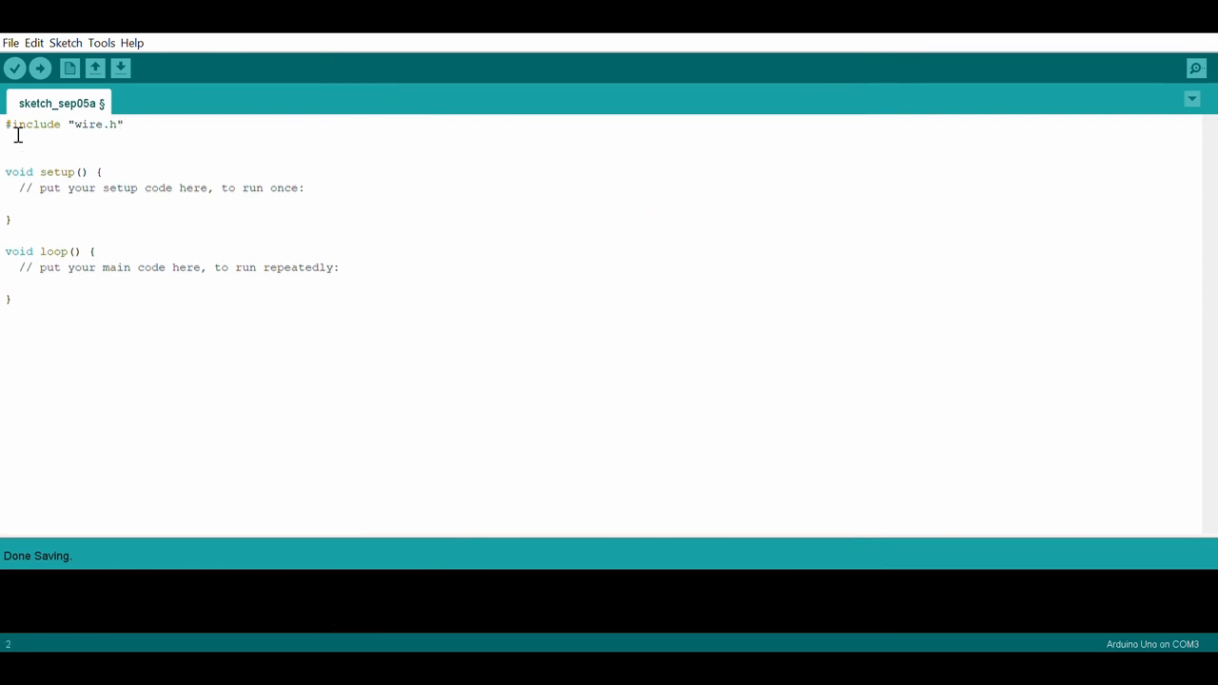
type("#")
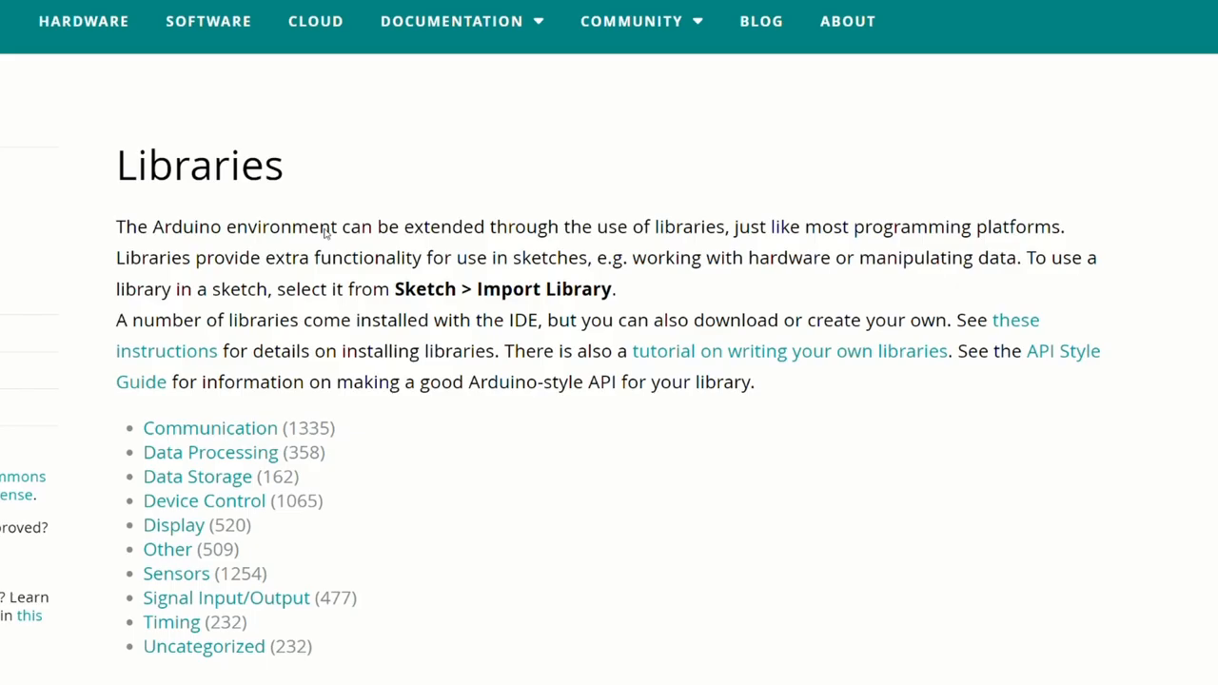
mouse_move(365, 622)
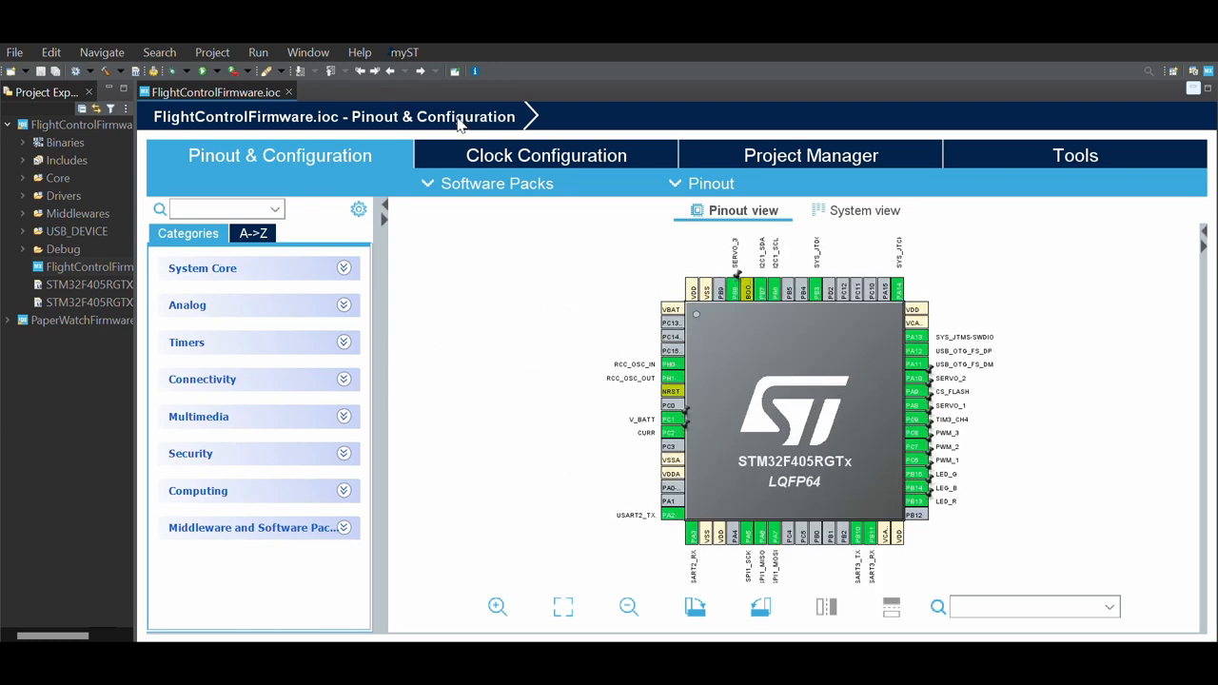
Step: Open crsf.c from Core > Src in the editor, showing its DMA UART receive callbacks
left_click(811, 156)
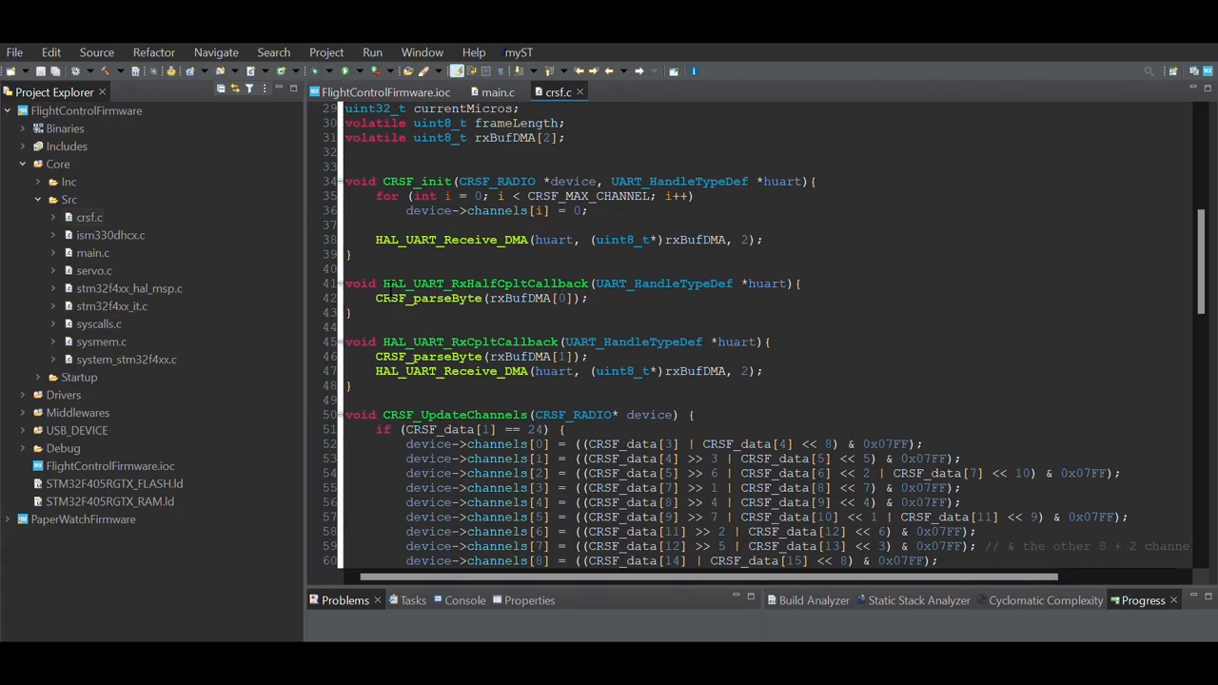
Step: Select the two UART Rx callbacks, deselect, and scroll down to CRSF_parseByte
left_click_drag(346, 281, 358, 384)
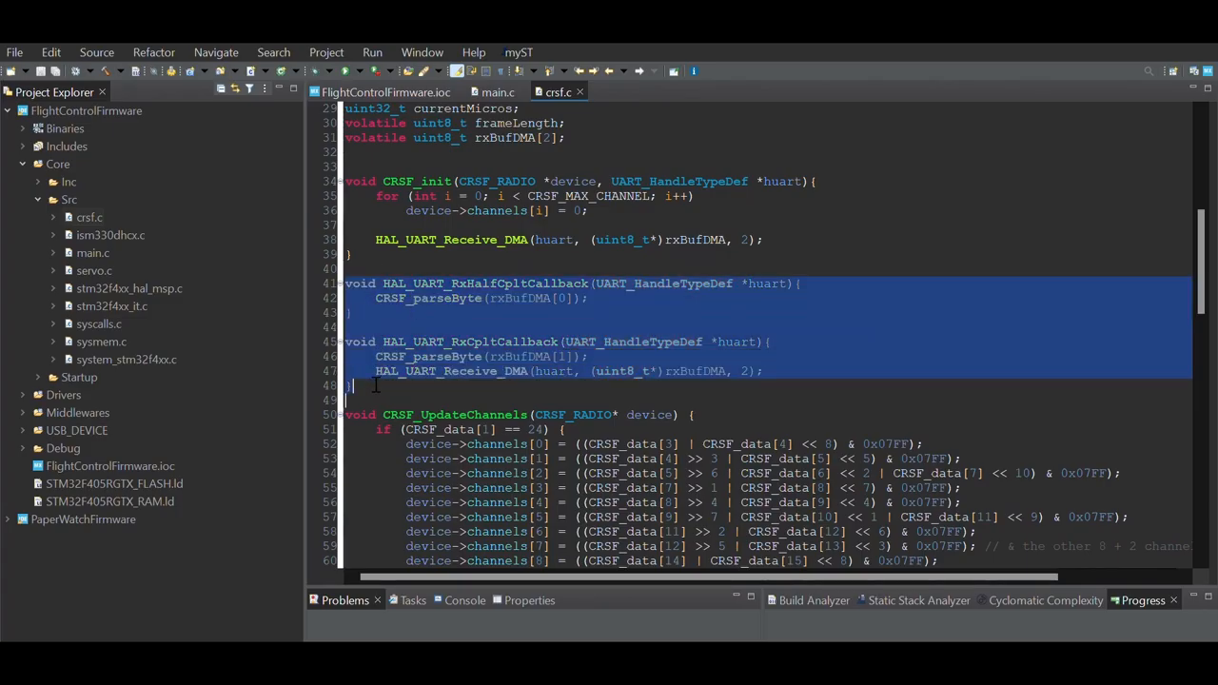
left_click(590, 358)
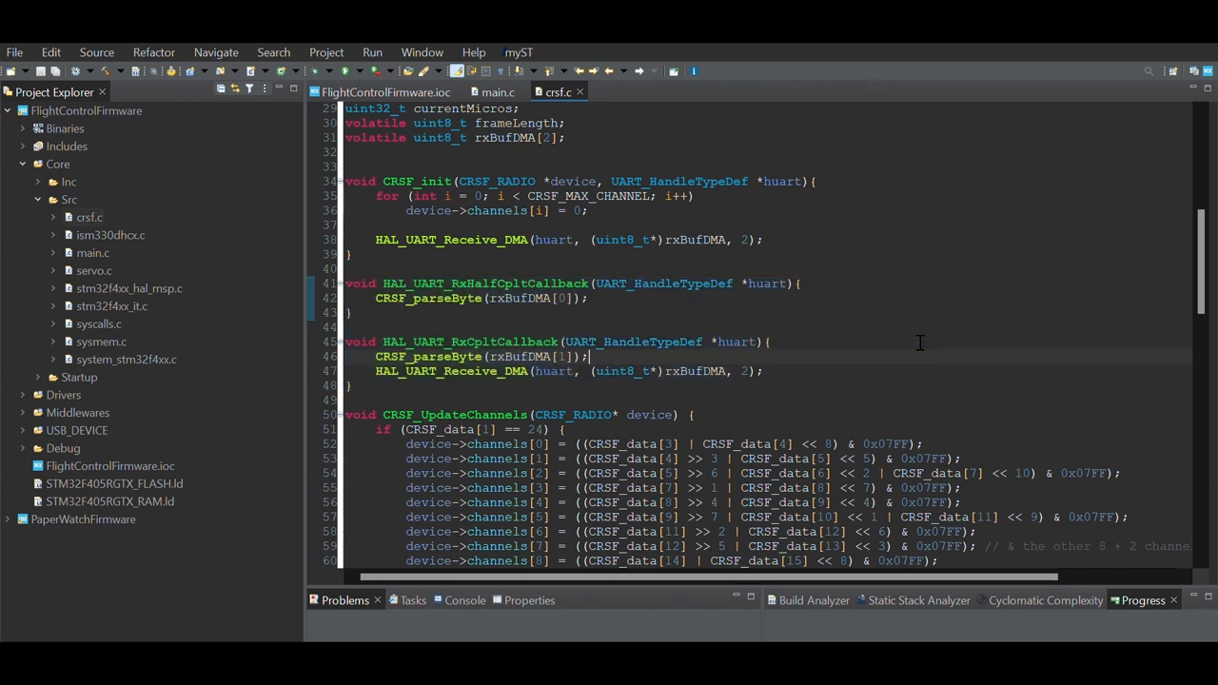
scroll("down", 3)
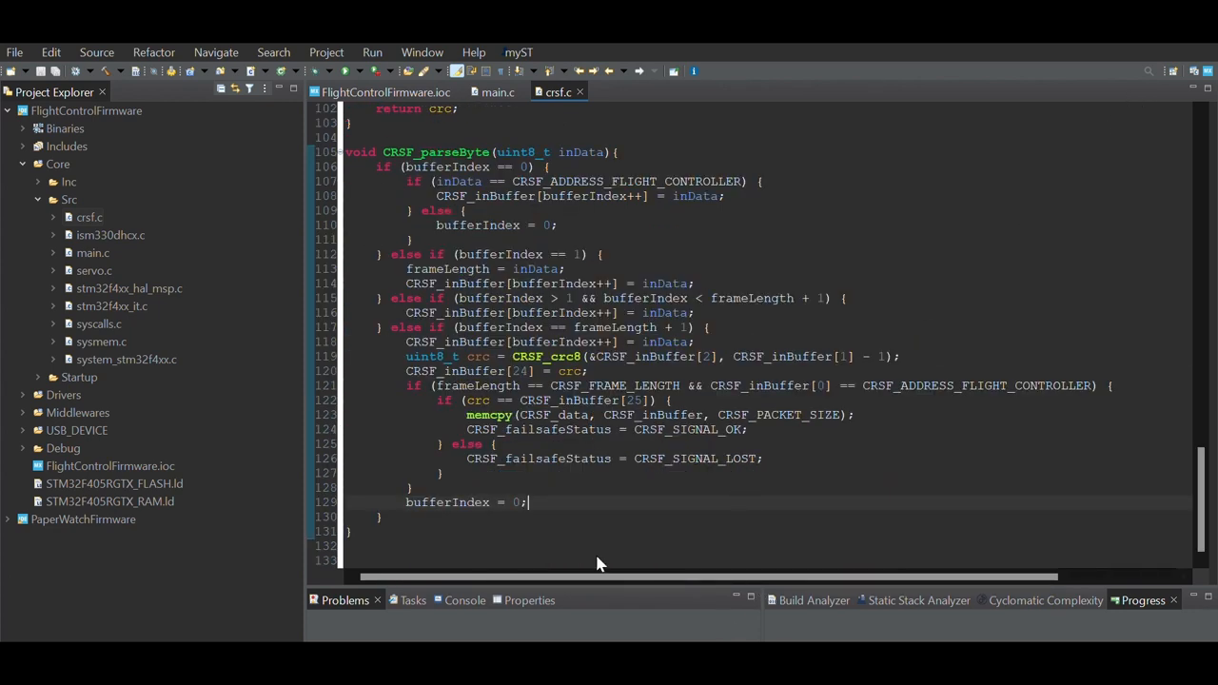